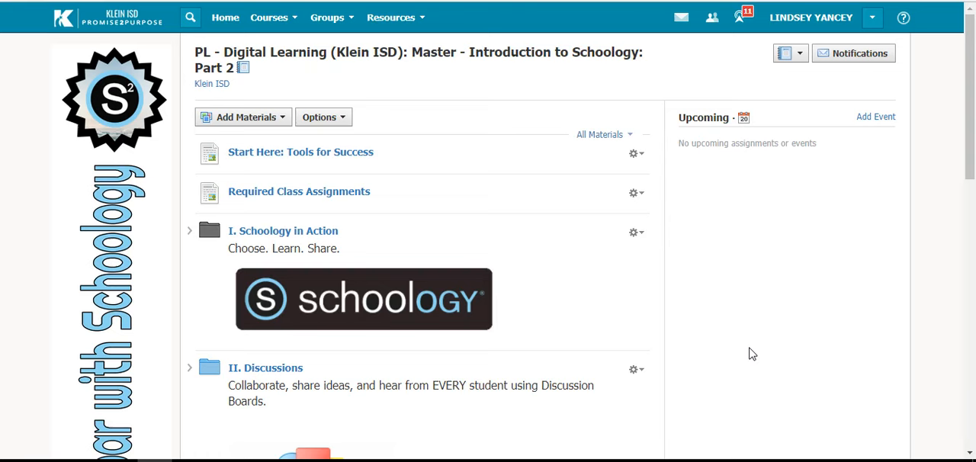
- Review the Start Here: Tools for Success page and return to the course materials list
scroll("down", 3)
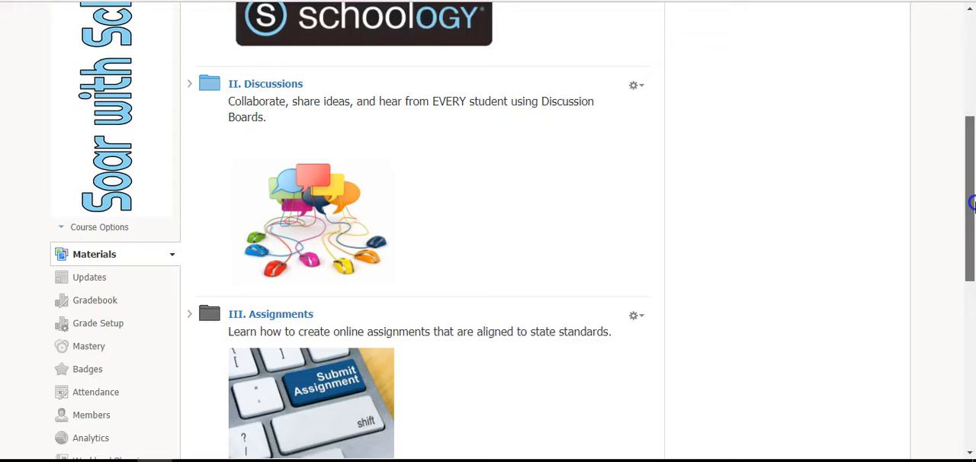
scroll("down", 3)
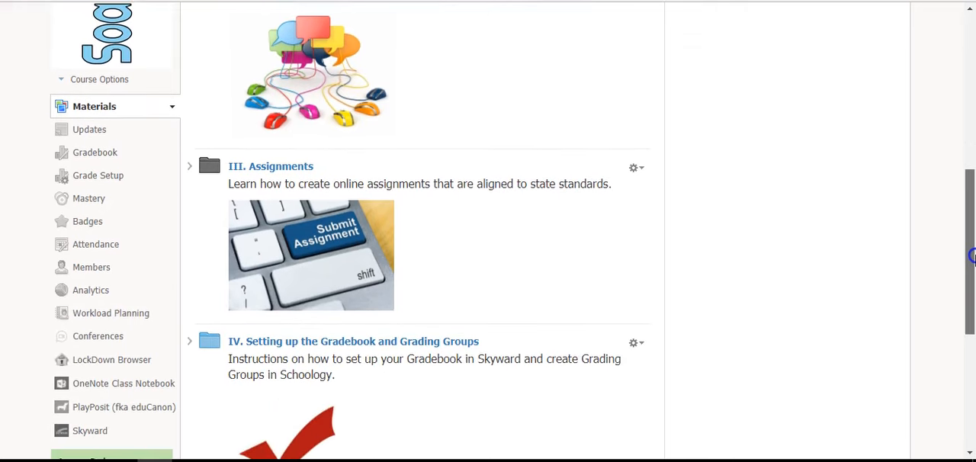
scroll("down", 3)
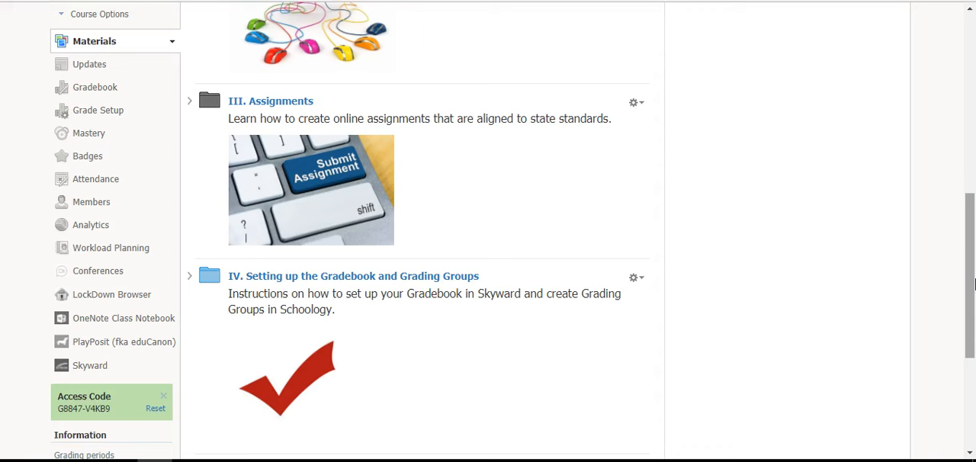
scroll("up", 3)
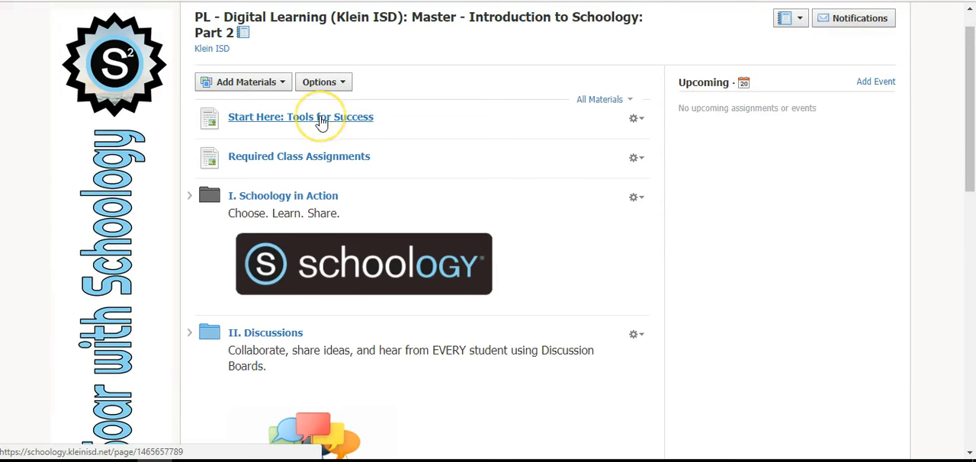
left_click(300, 116)
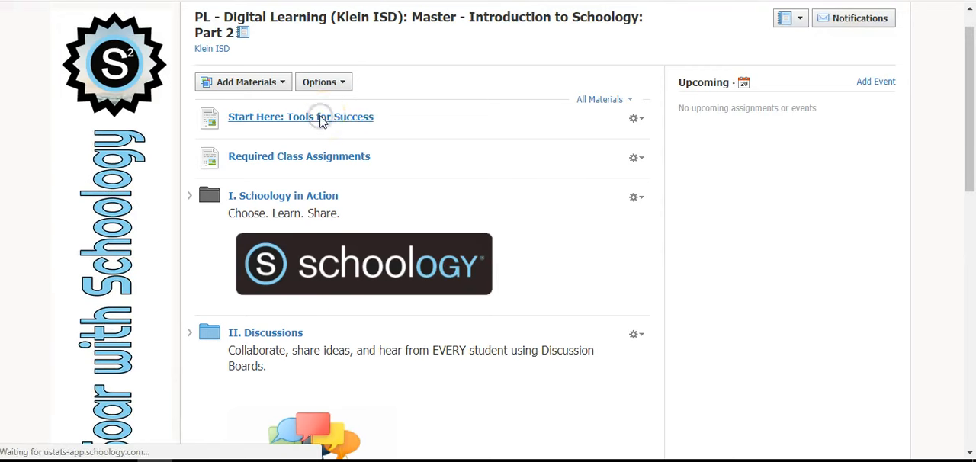
left_click(300, 116)
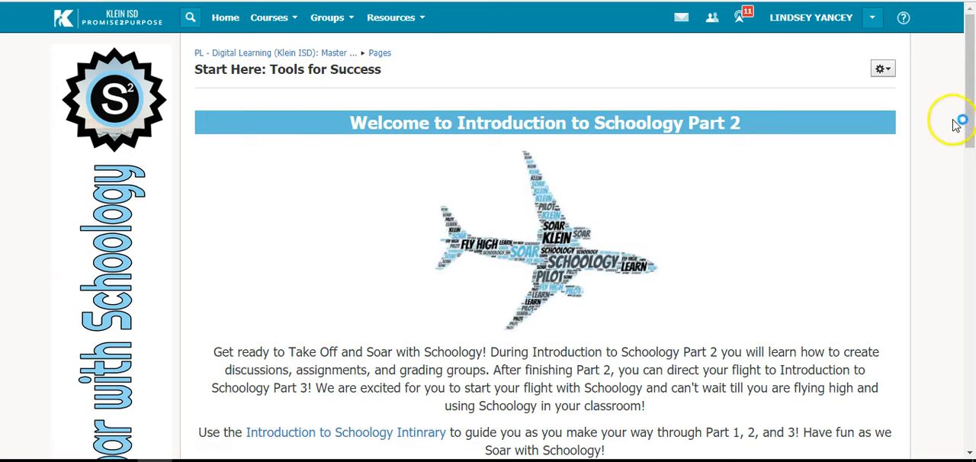
scroll("down", 3)
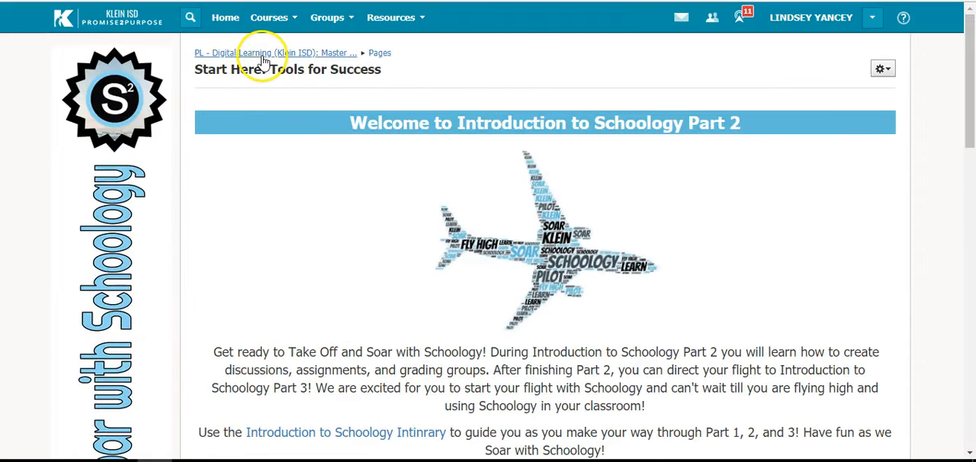
left_click(275, 52)
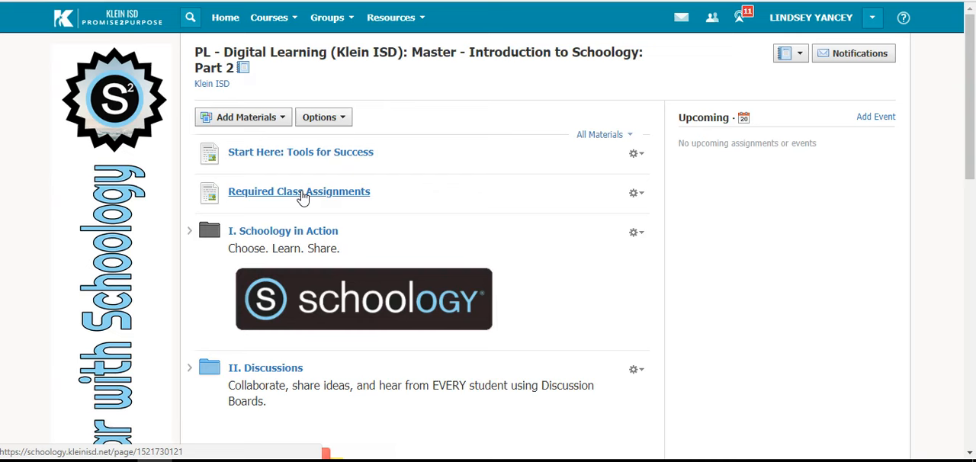
- Review the Required Class Assignments page, return to materials, and enter the II. Discussions folder
left_click(299, 192)
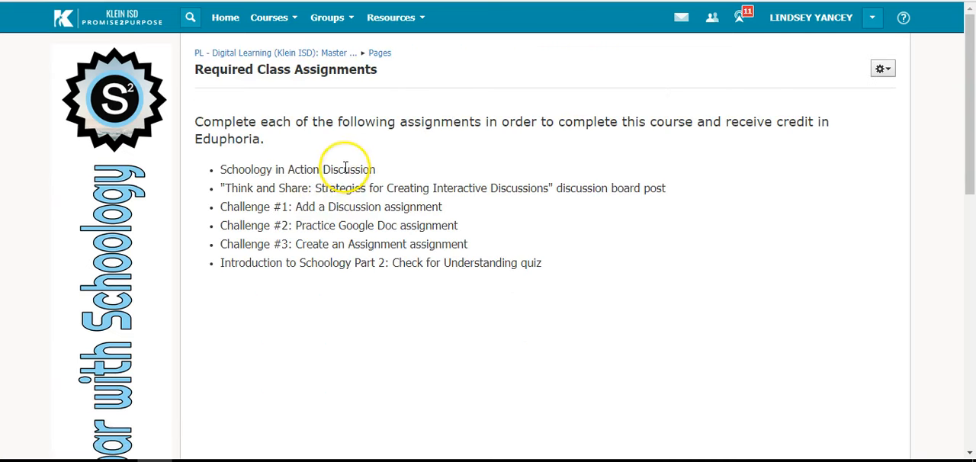
mouse_move(357, 208)
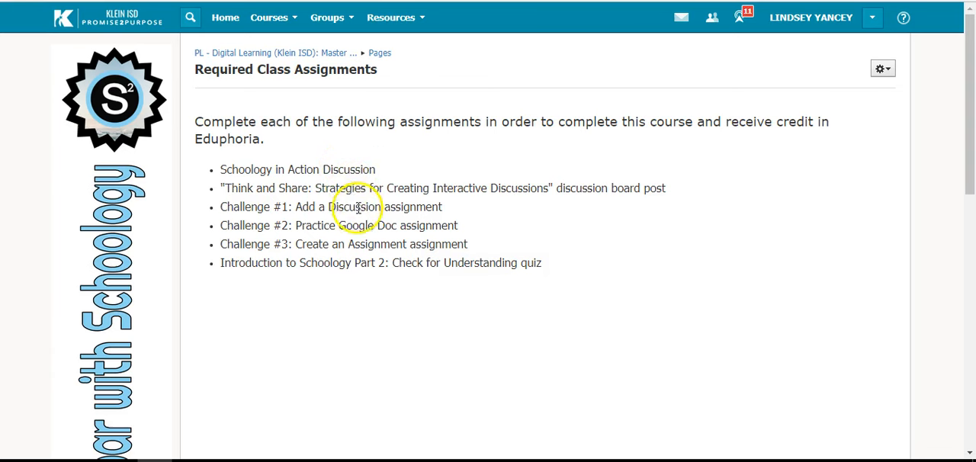
mouse_move(384, 256)
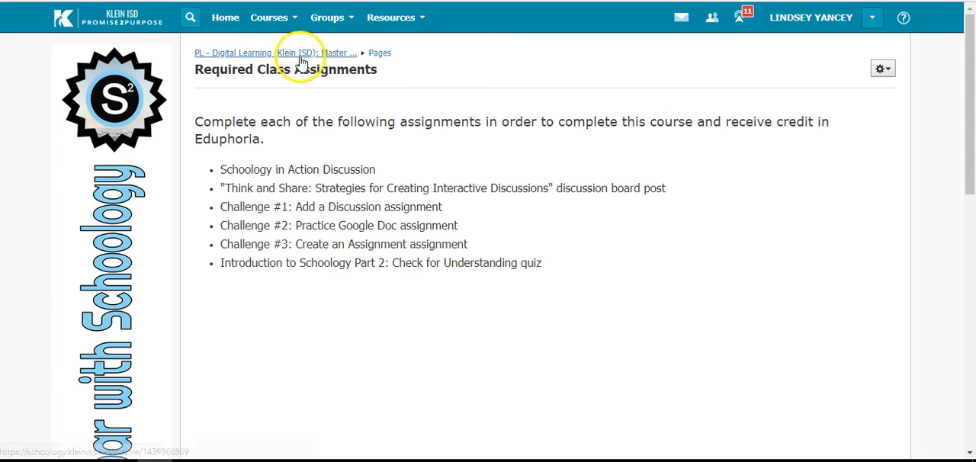
left_click(312, 51)
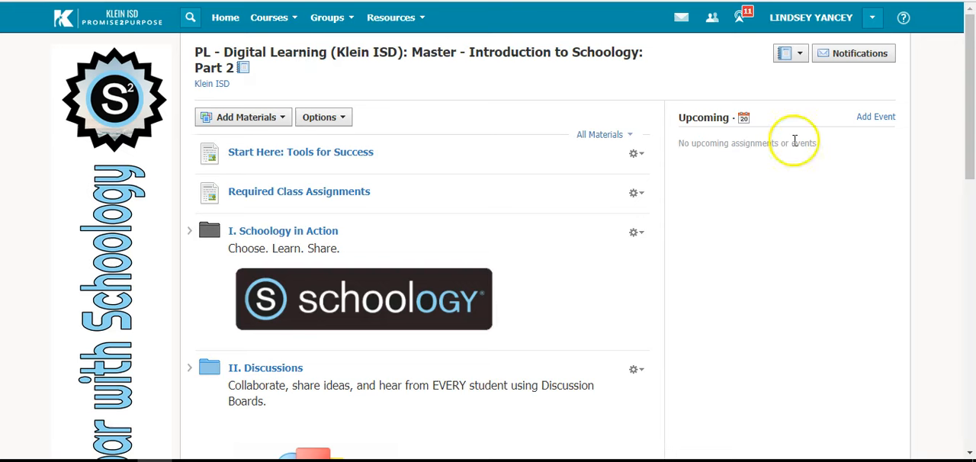
scroll("down", 3)
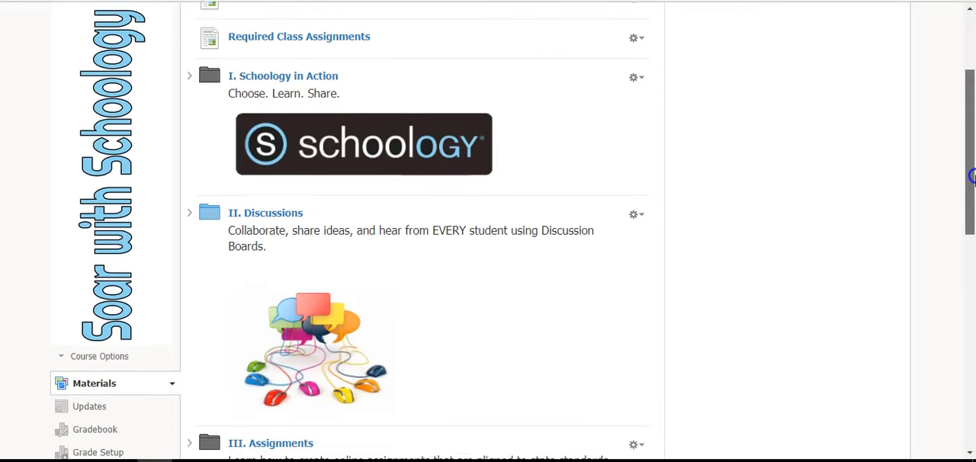
scroll("down", 3)
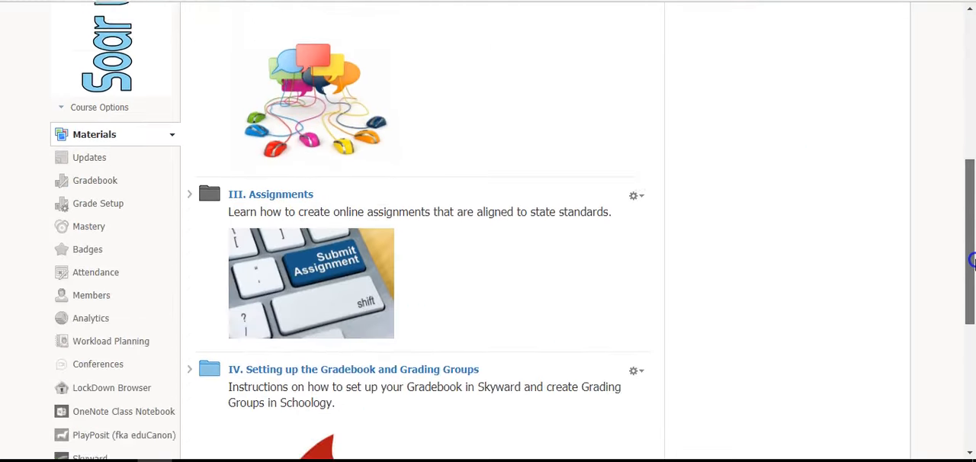
scroll("down", 3)
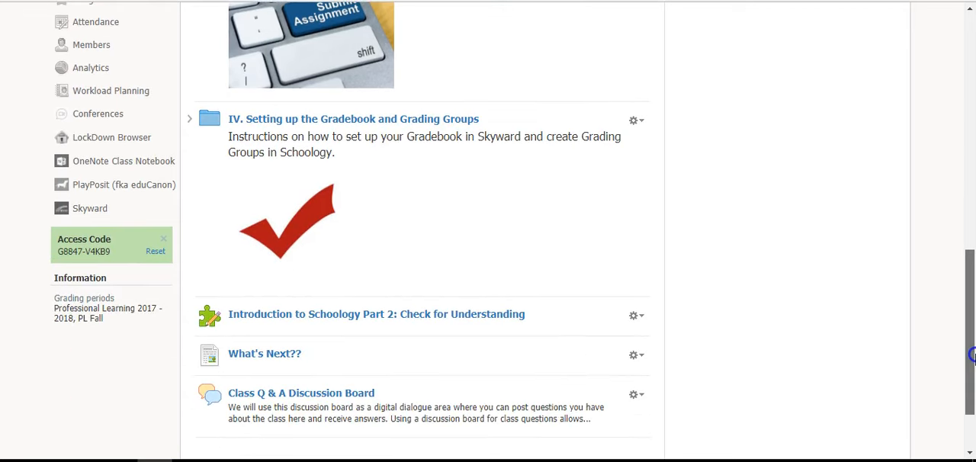
mouse_move(427, 314)
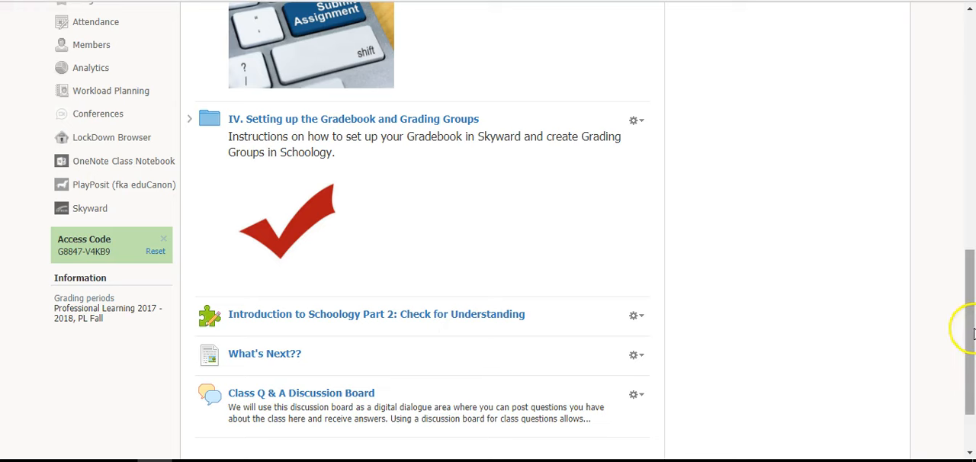
scroll("down", 3)
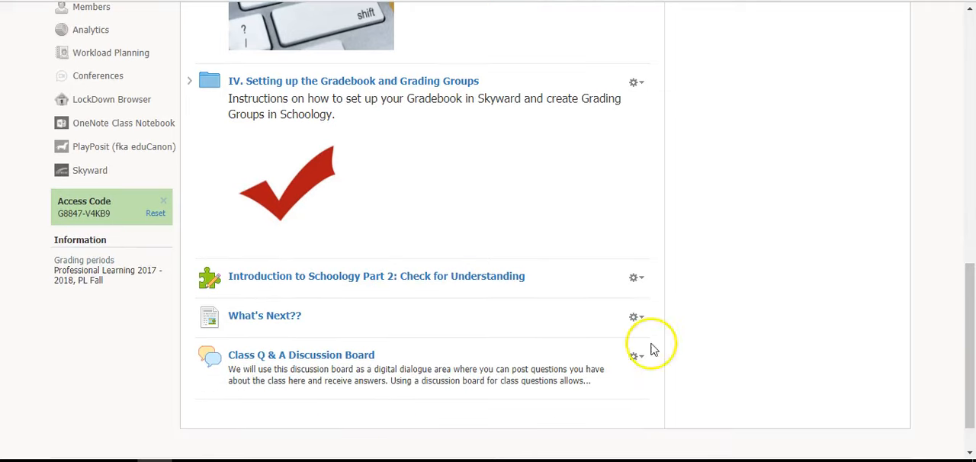
mouse_move(305, 378)
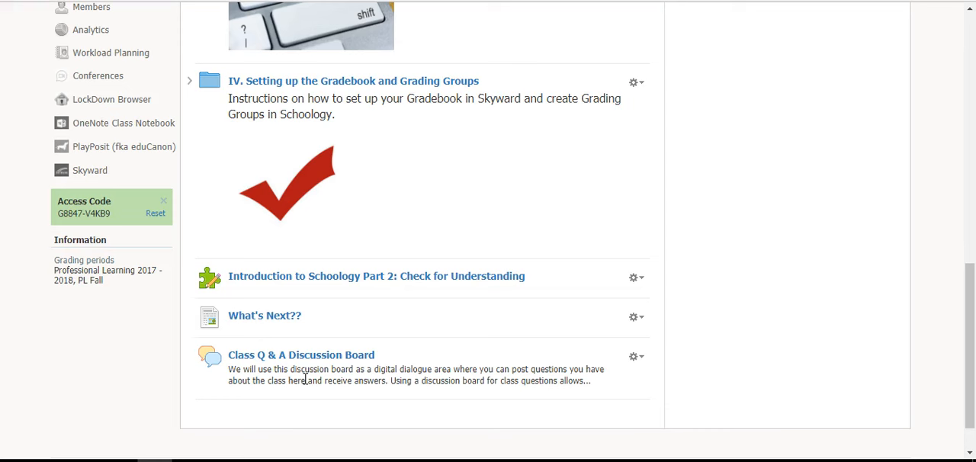
mouse_move(965, 345)
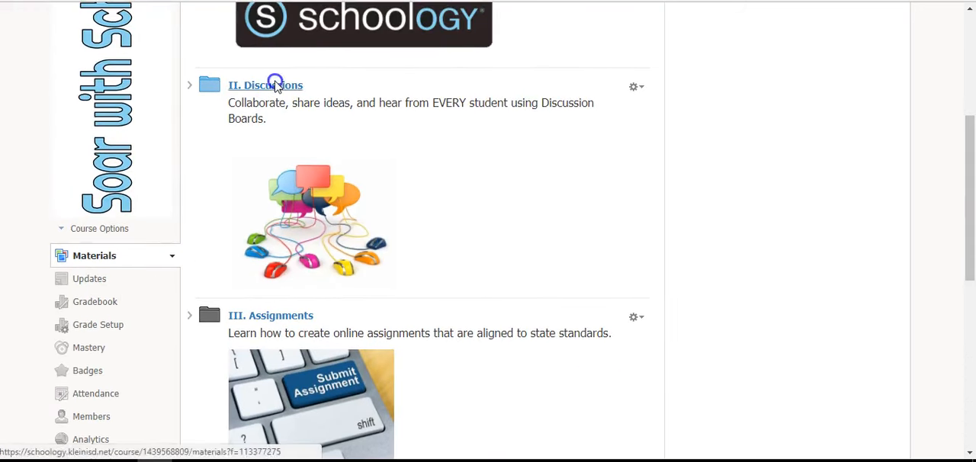
left_click(266, 85)
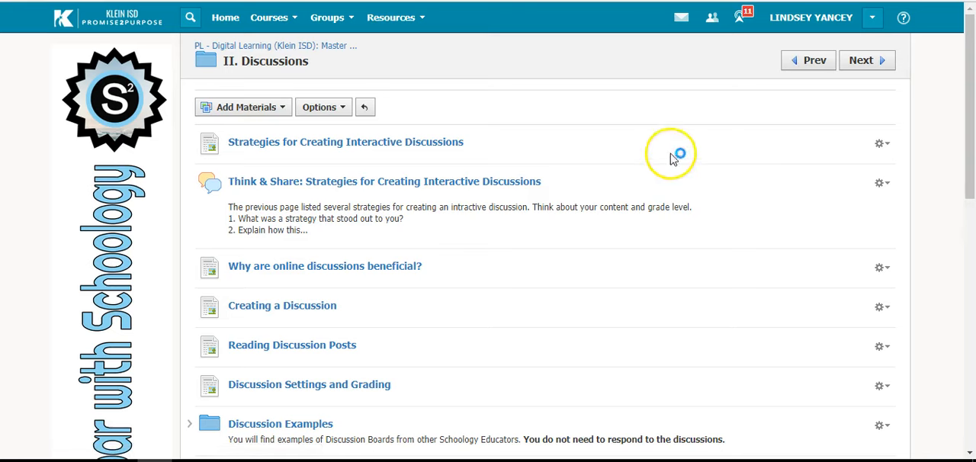
- View Strategies for Creating Interactive Discussions, peek at Think & Share, and come back
scroll("down", 3)
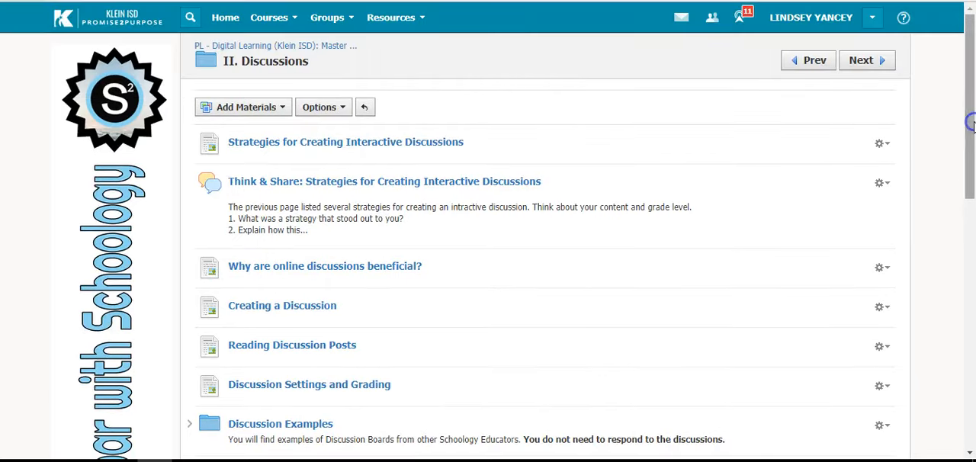
left_click(345, 142)
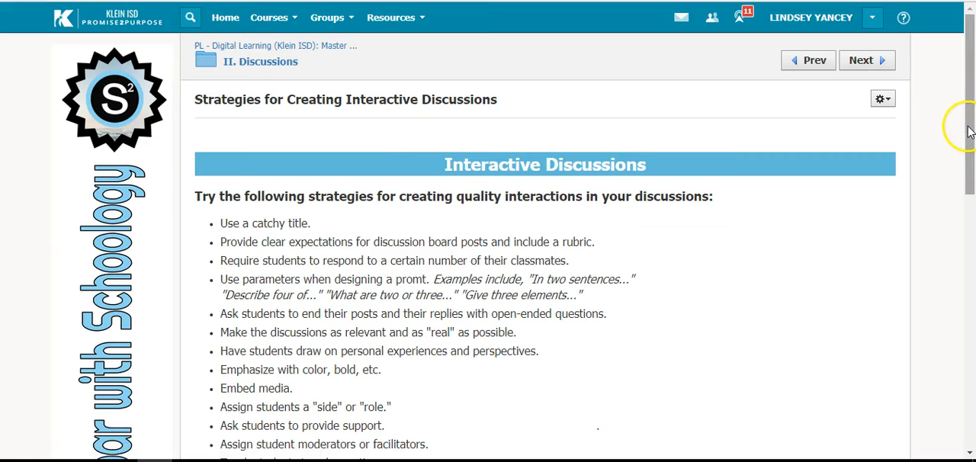
scroll("down", 3)
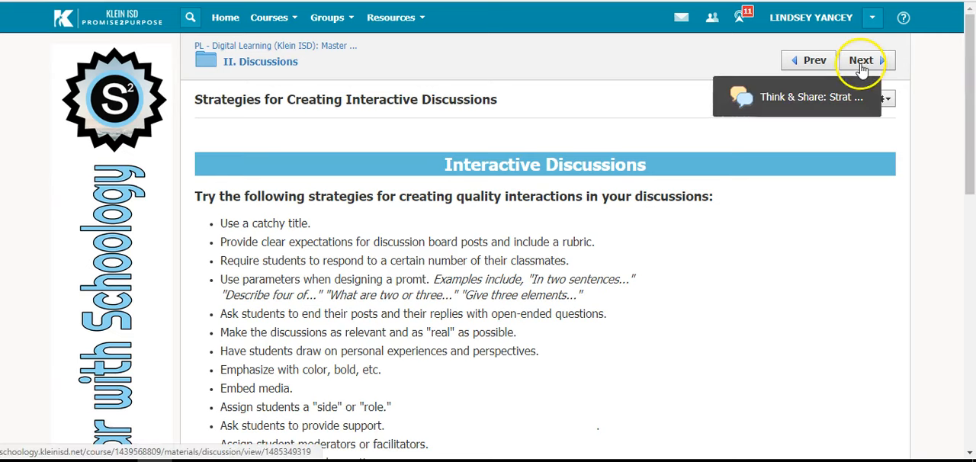
left_click(862, 61)
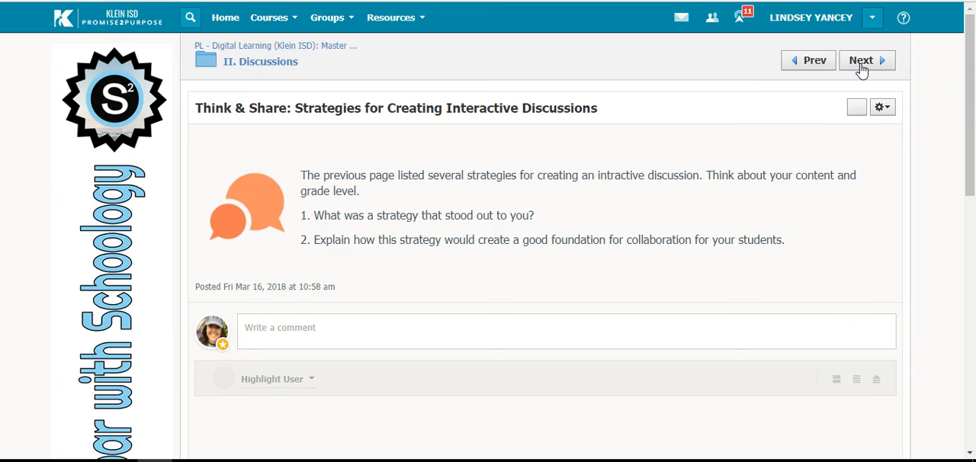
left_click(809, 61)
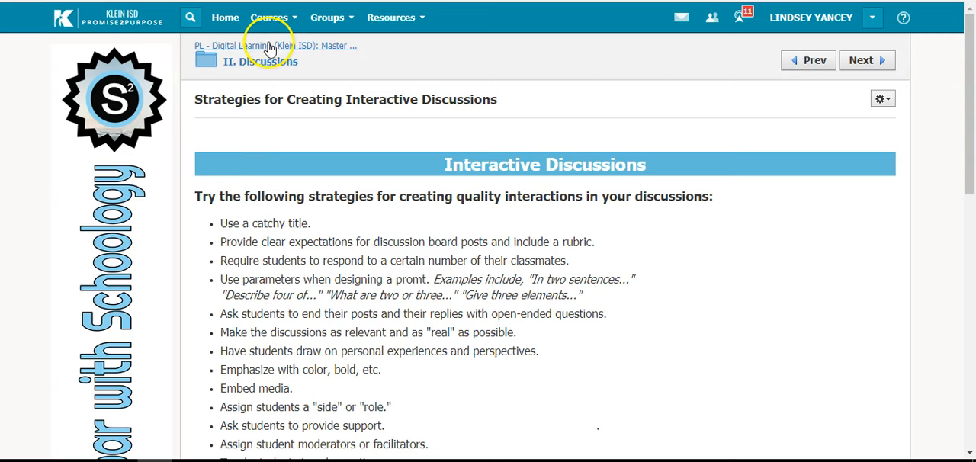
- Go back to the course home and expand II. Discussions inline to list its pages
left_click(274, 45)
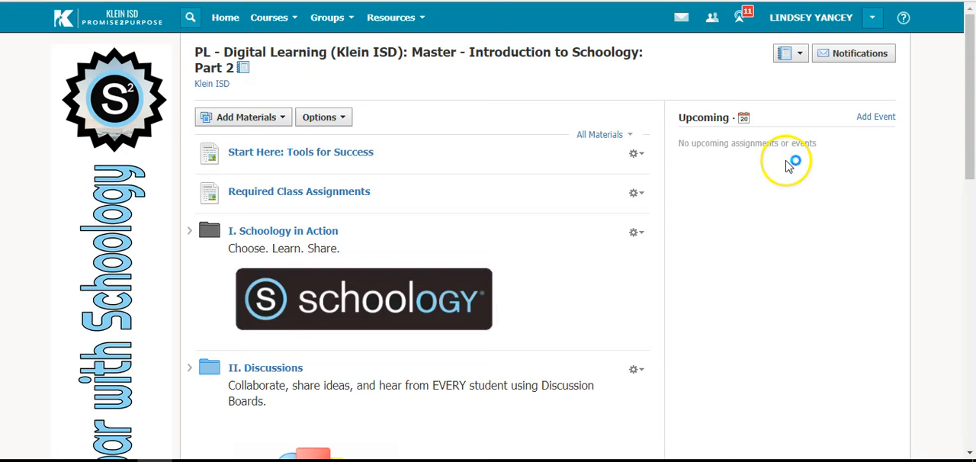
scroll("down", 3)
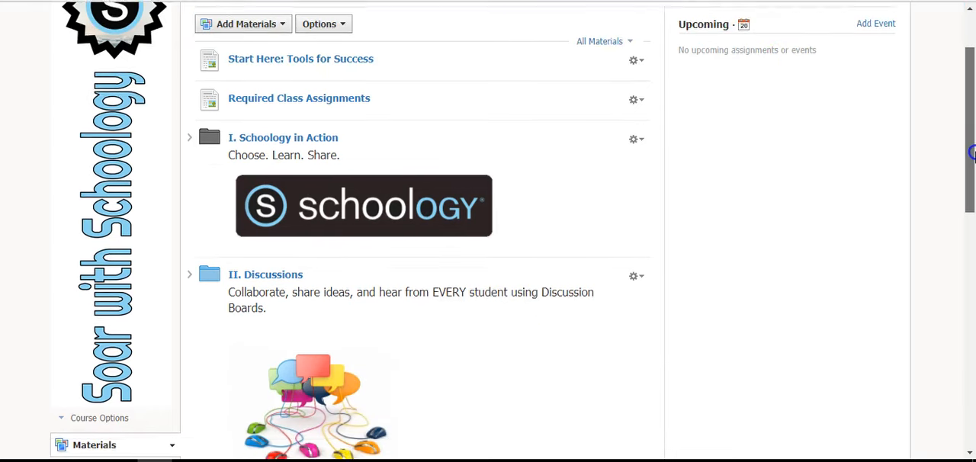
scroll("down", 3)
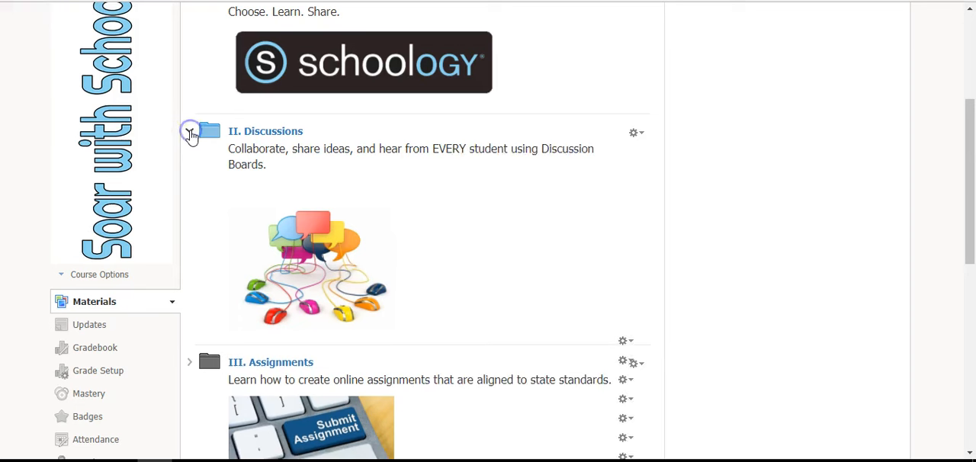
left_click(189, 131)
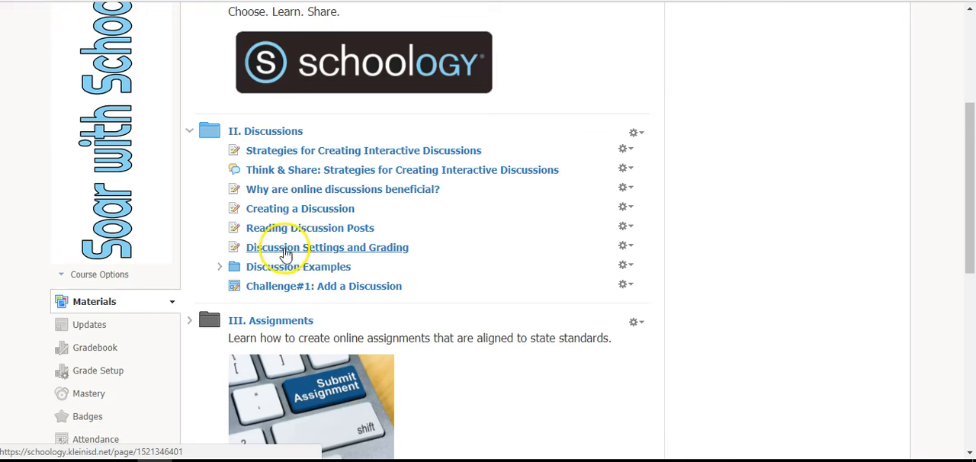
mouse_move(322, 256)
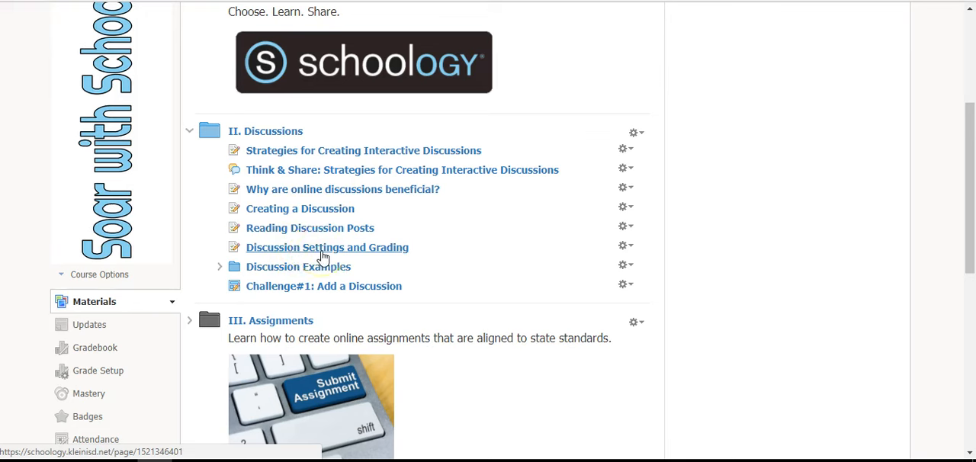
scroll("up", 3)
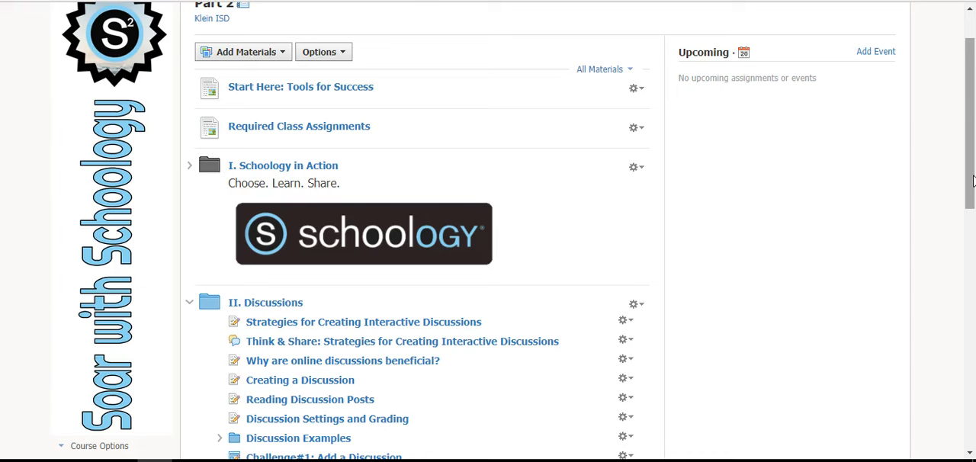
mouse_move(265, 171)
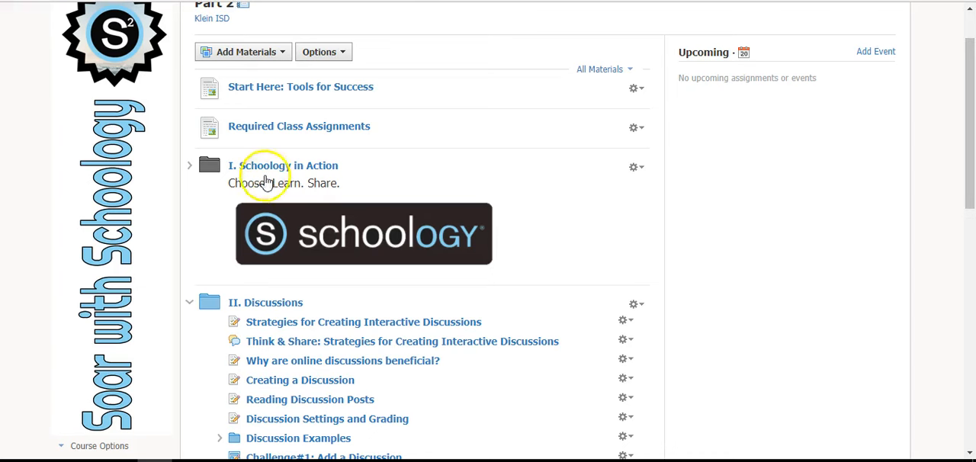
mouse_move(320, 178)
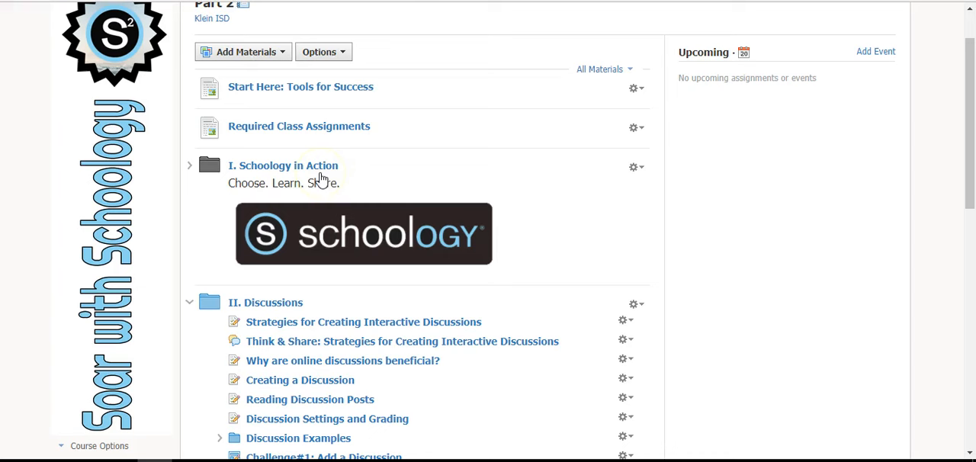
mouse_move(253, 196)
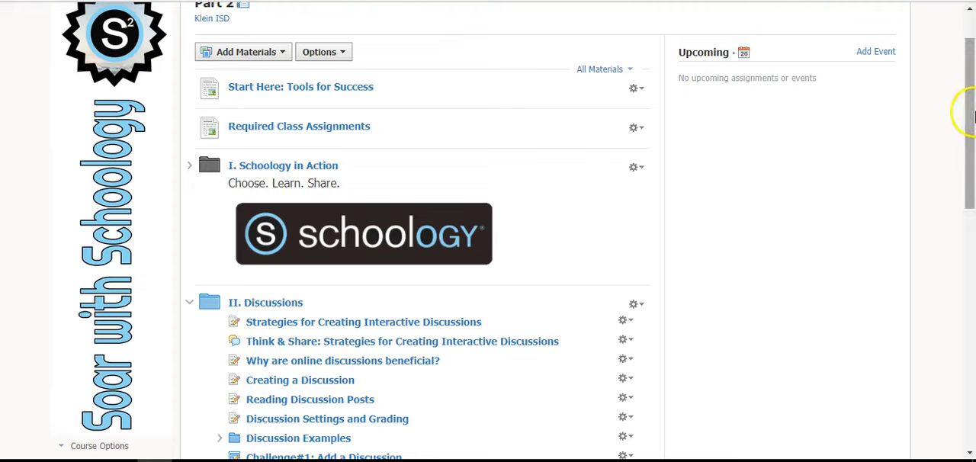
scroll("down", 3)
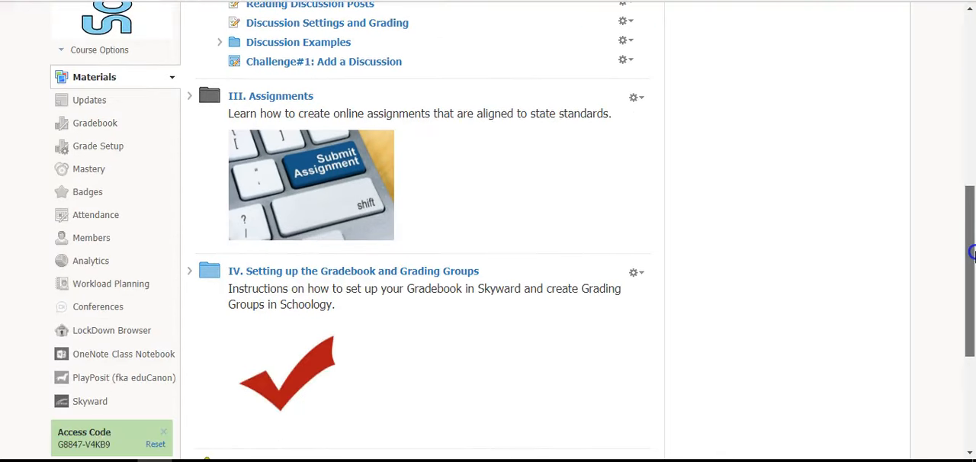
- Reach the bottom of the materials and view the What's Next?? completion page
scroll("down", 3)
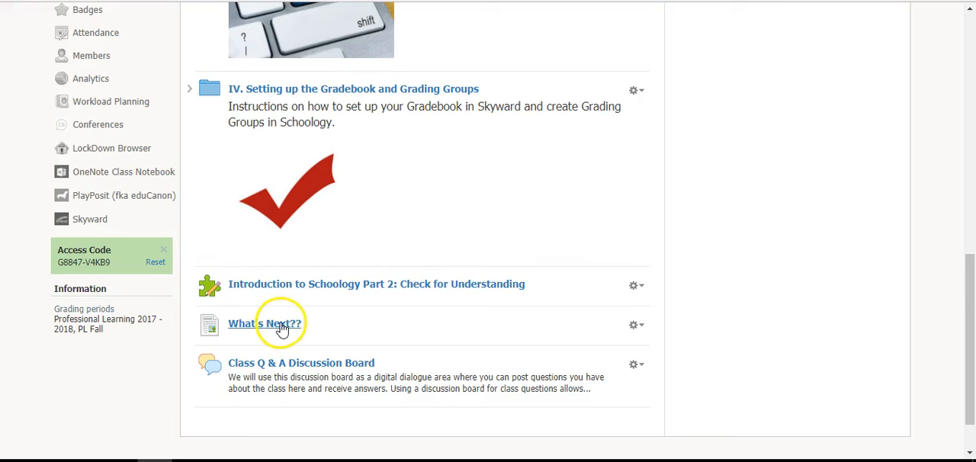
left_click(265, 324)
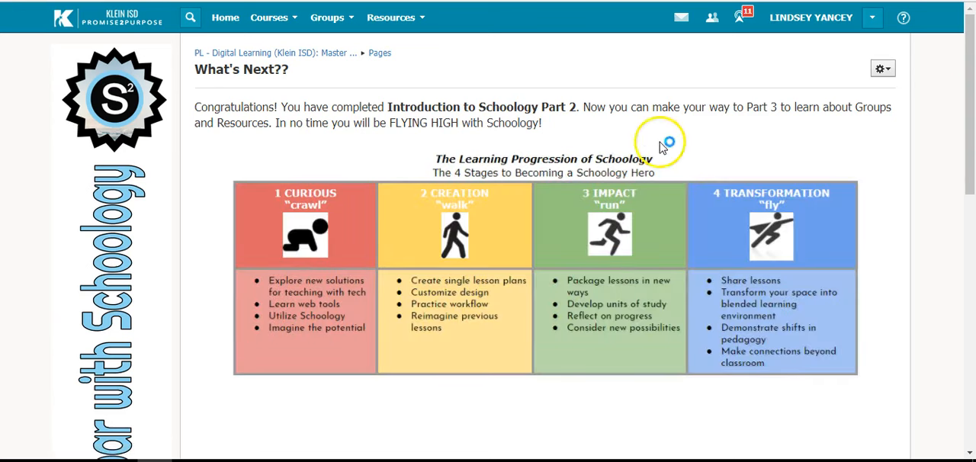
mouse_move(747, 125)
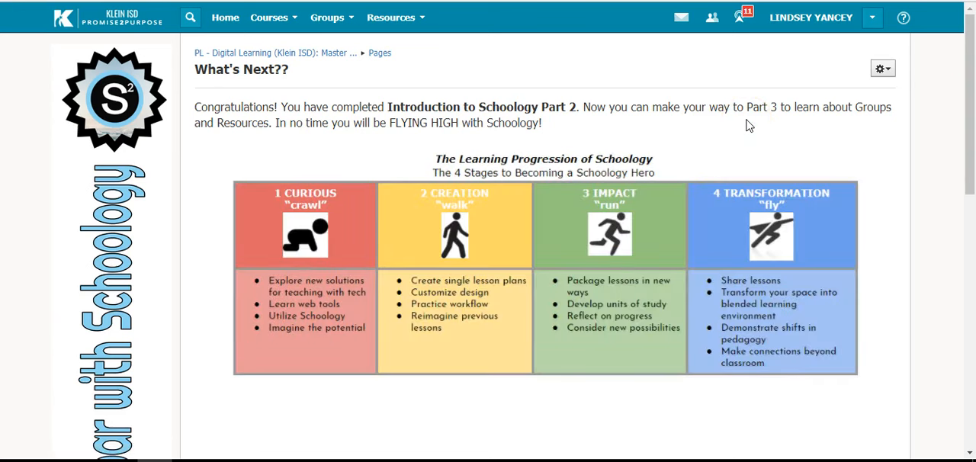
mouse_move(766, 124)
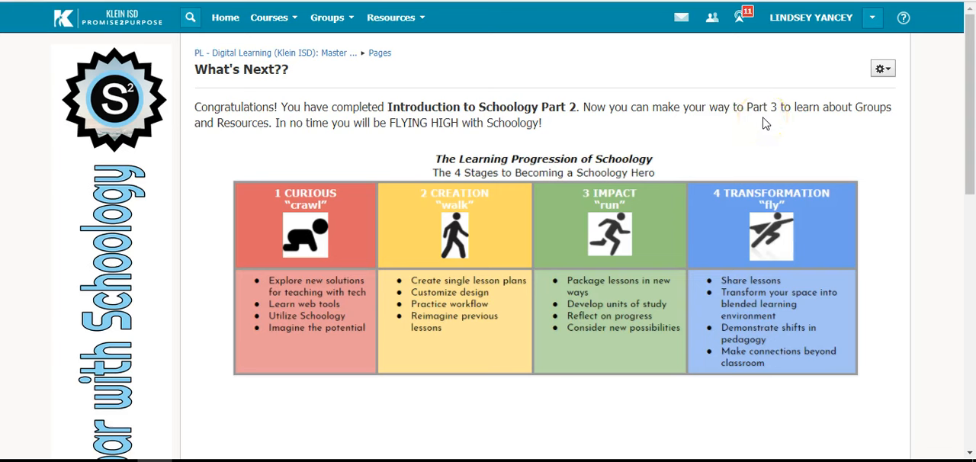
mouse_move(776, 122)
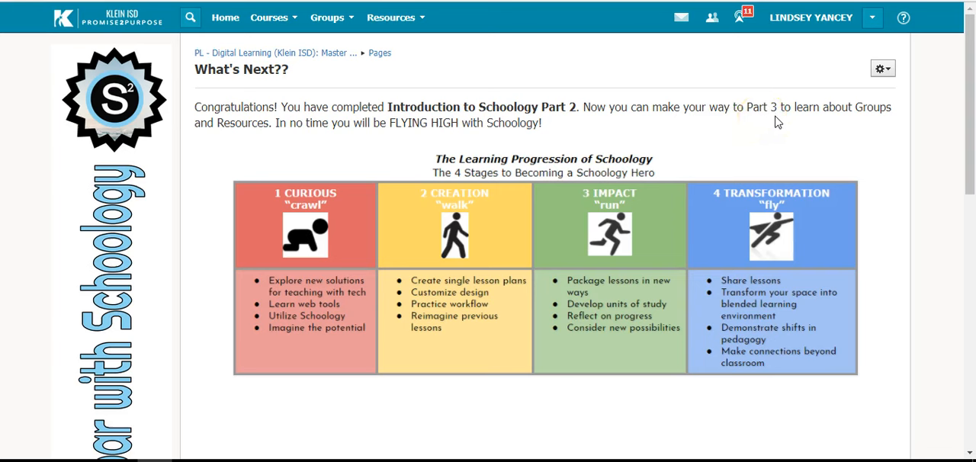